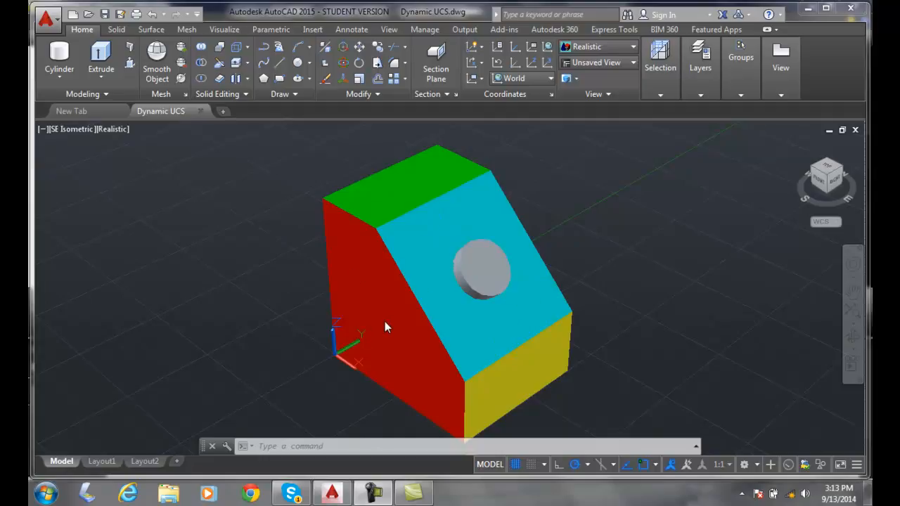
mouse_move(377, 334)
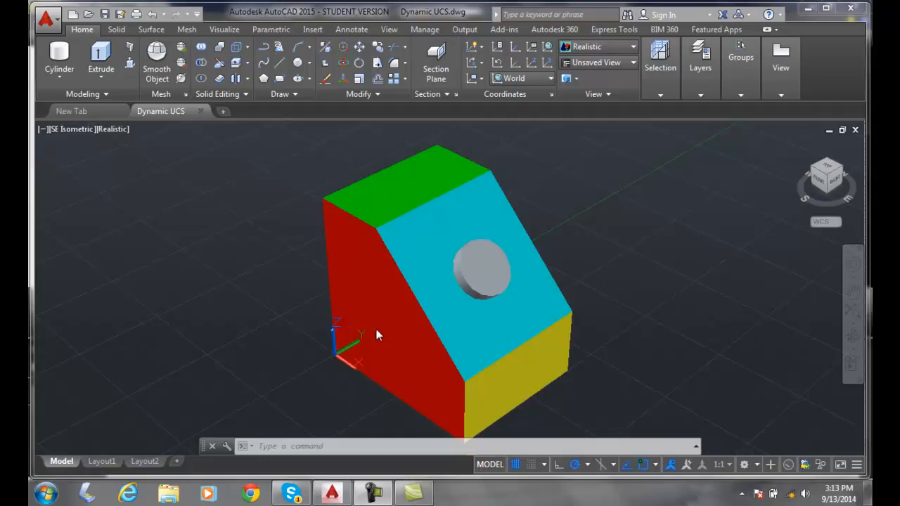
mouse_move(365, 242)
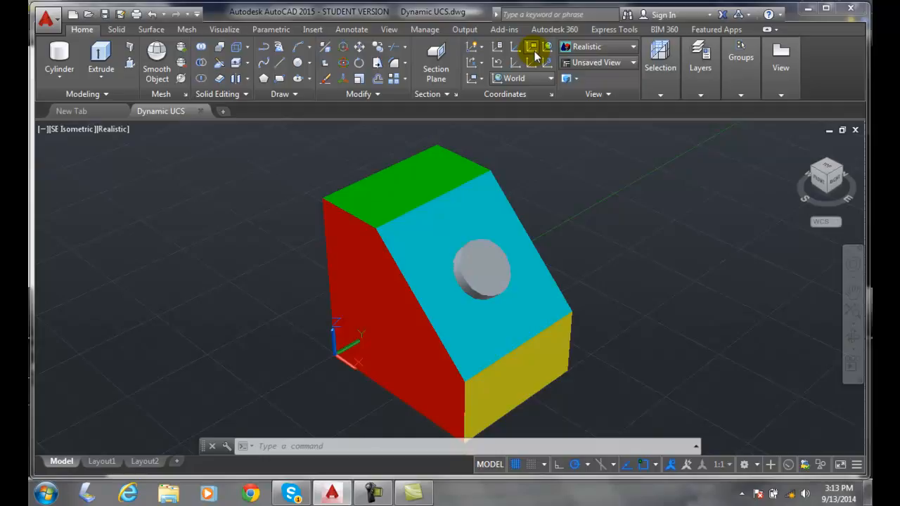
Step: Set the Right orthographic preset as the current UCS through the UCS Manager's Orthographic UCSs list
click(533, 46)
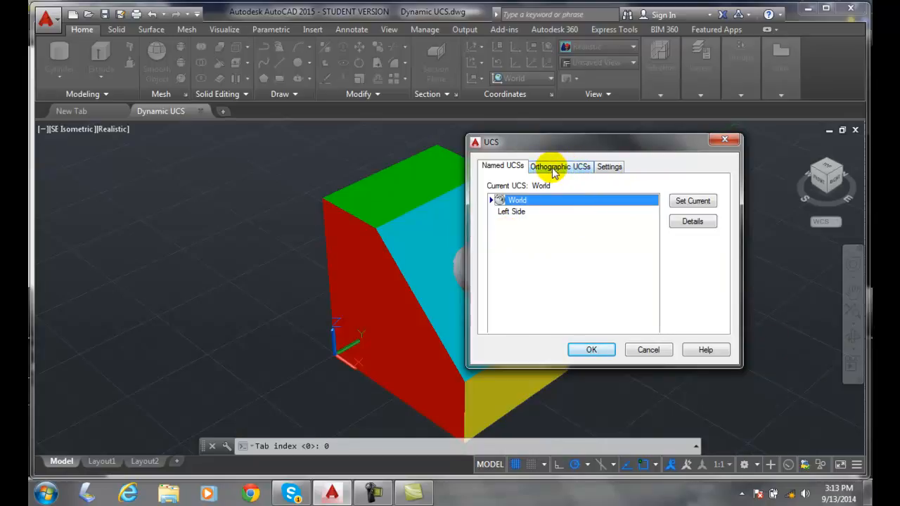
click(560, 166)
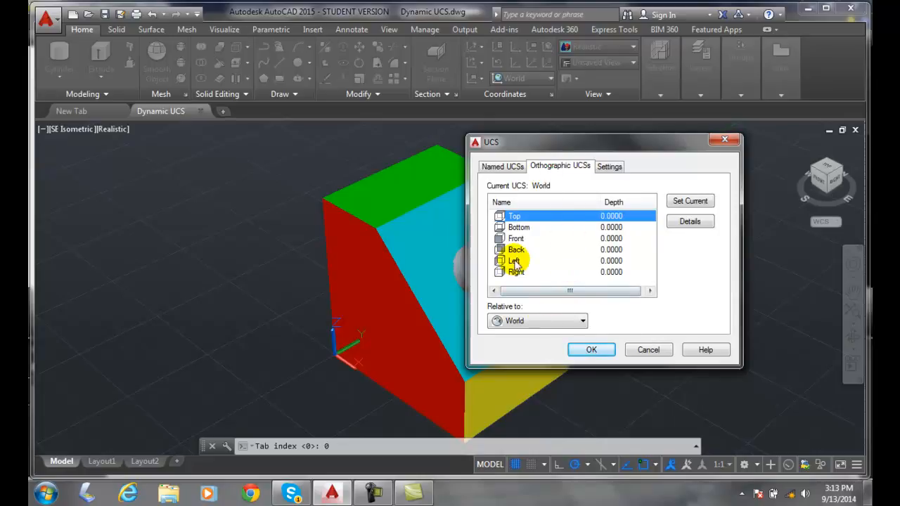
mouse_move(569, 242)
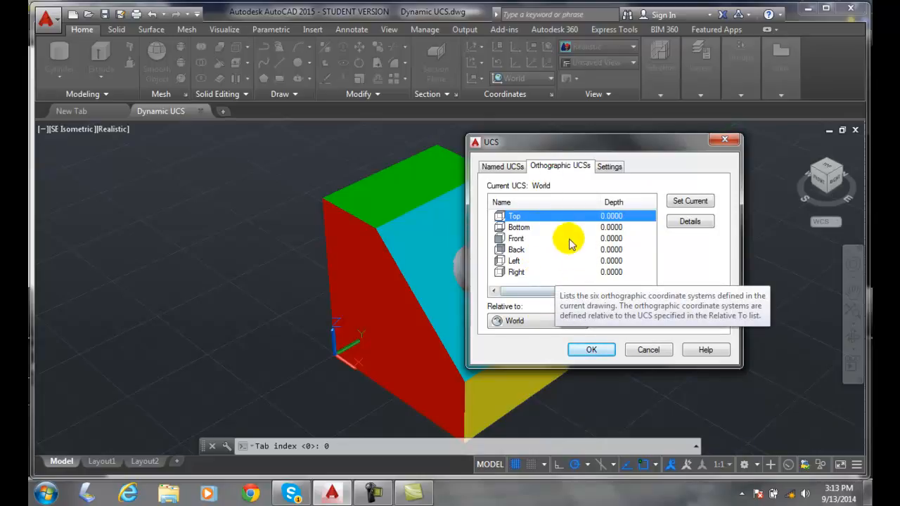
mouse_move(554, 273)
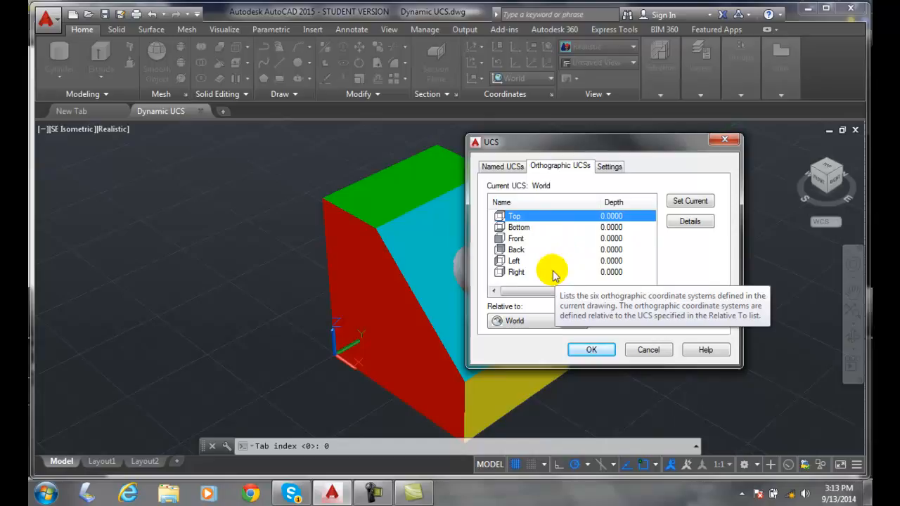
click(516, 273)
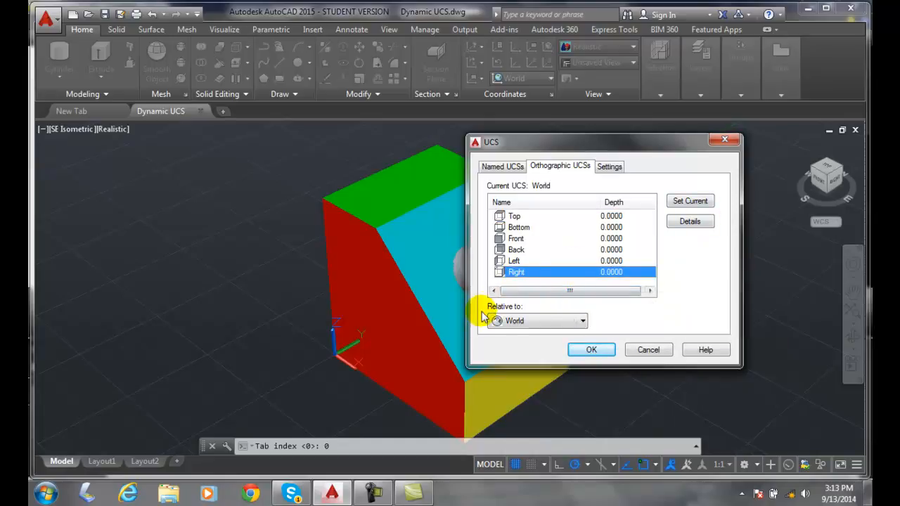
mouse_move(556, 330)
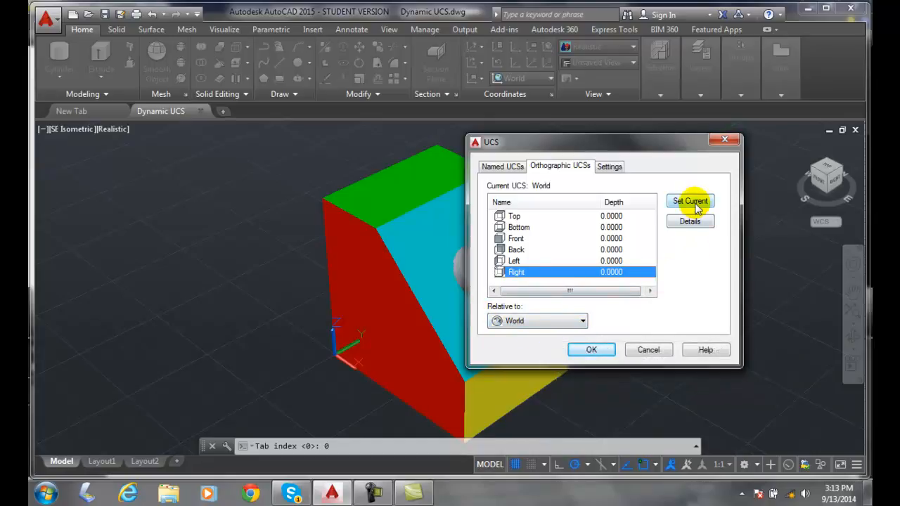
click(690, 201)
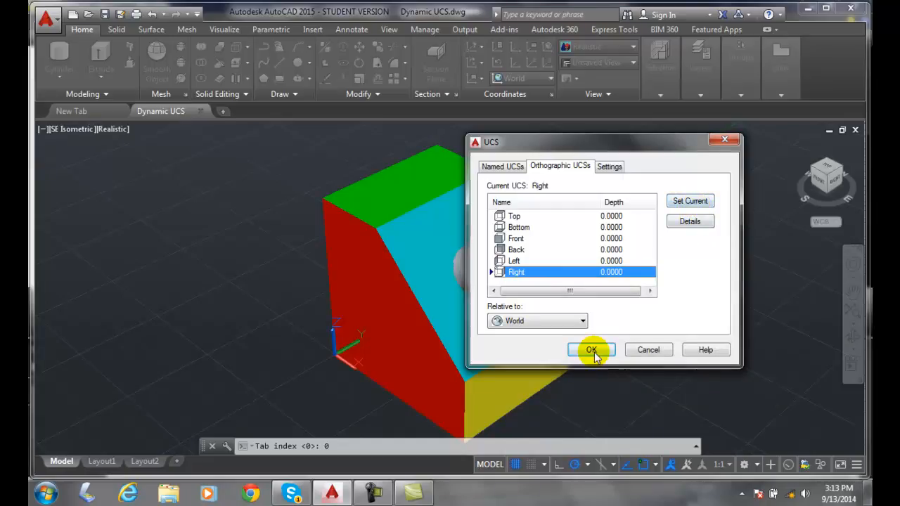
click(591, 349)
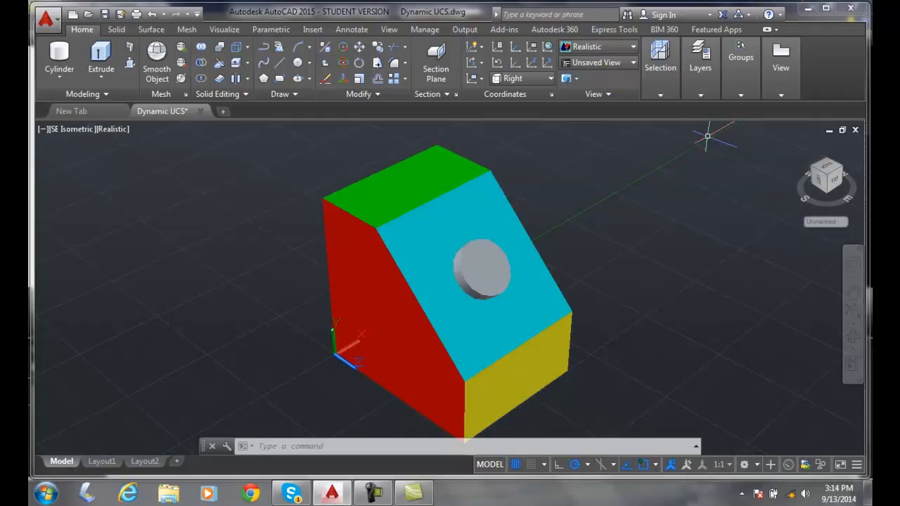
Step: Switch the current UCS from Right to the Top orthographic preset in the UCS Manager
click(531, 48)
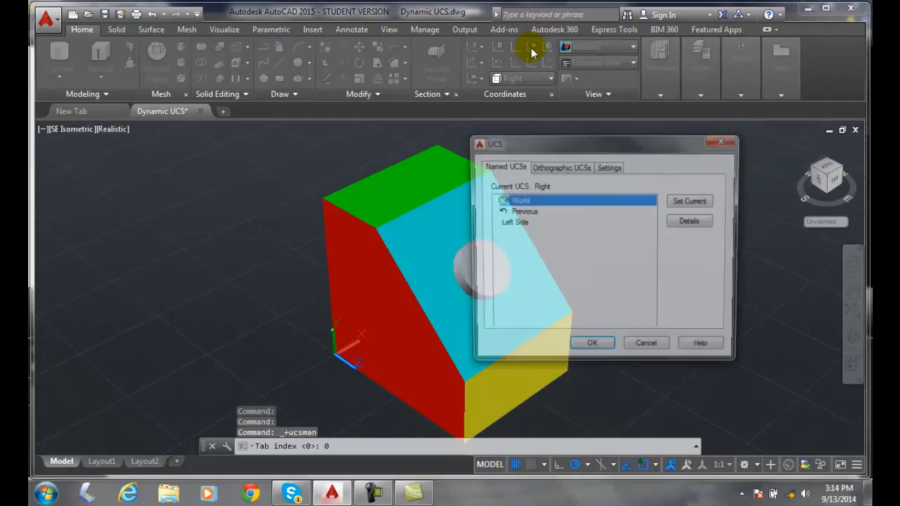
click(561, 167)
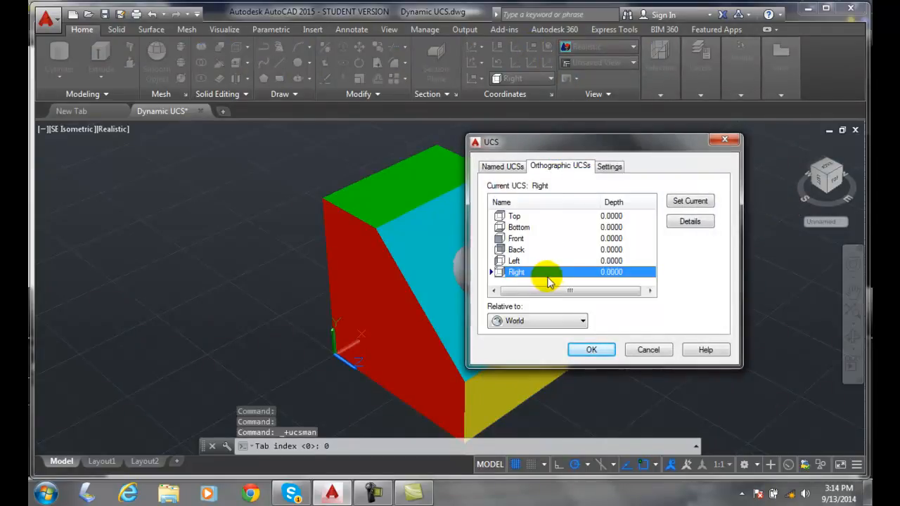
mouse_move(516, 239)
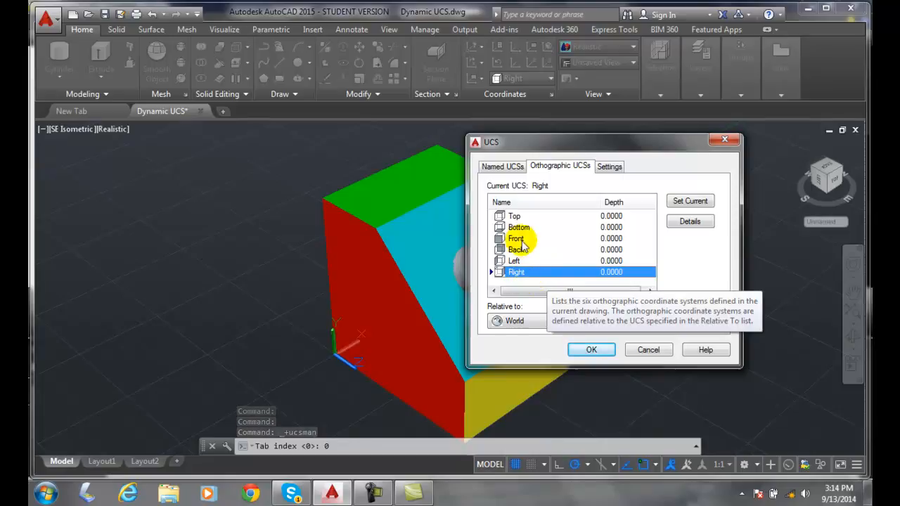
click(515, 216)
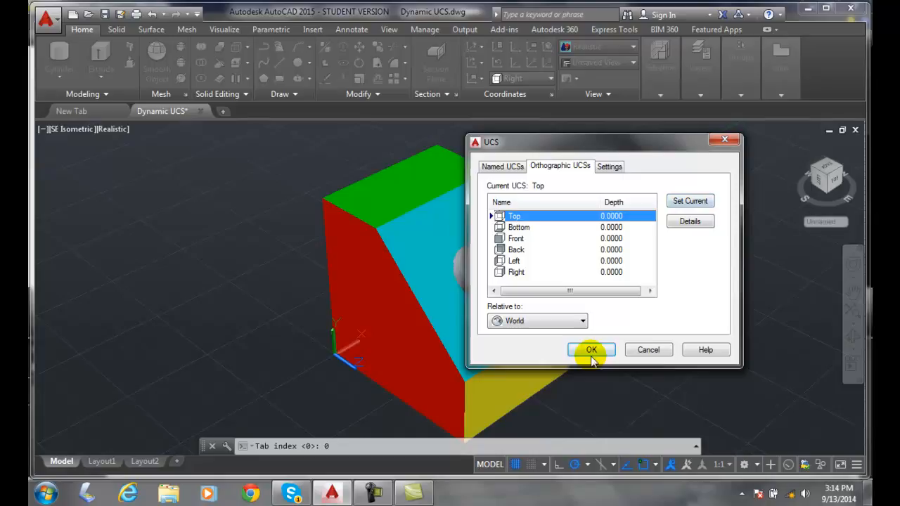
click(590, 349)
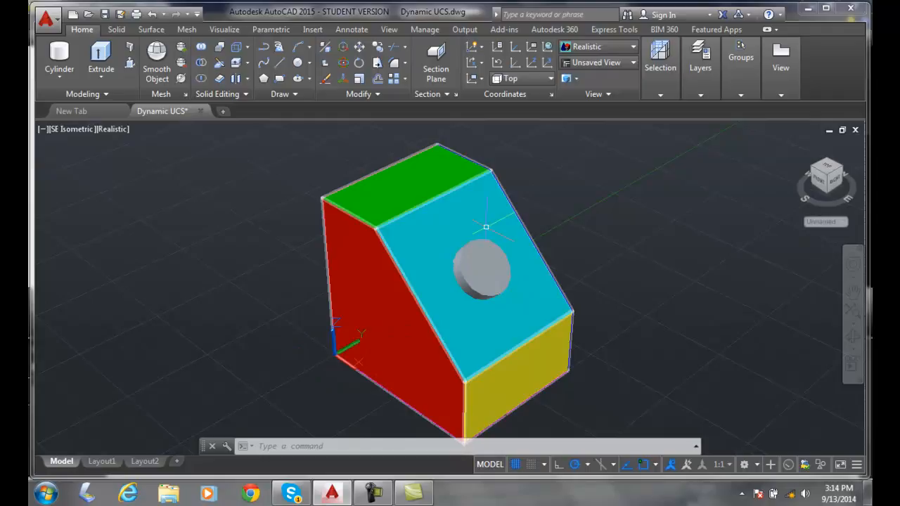
Step: Switch the current UCS from Top back to the Right orthographic preset in the UCS Manager
click(534, 49)
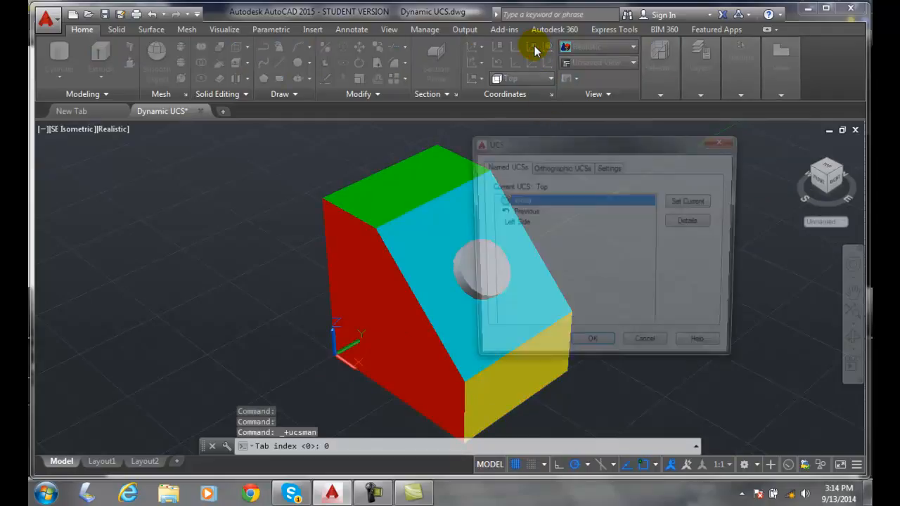
click(560, 166)
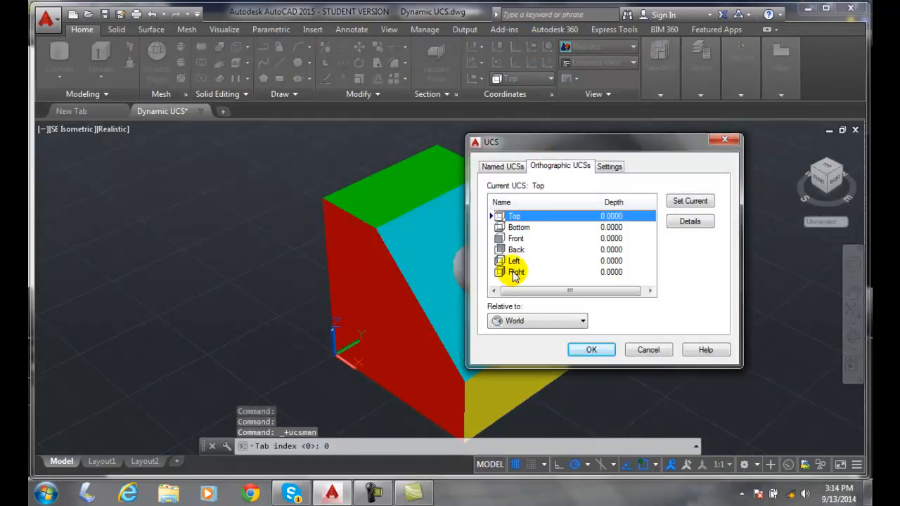
click(516, 273)
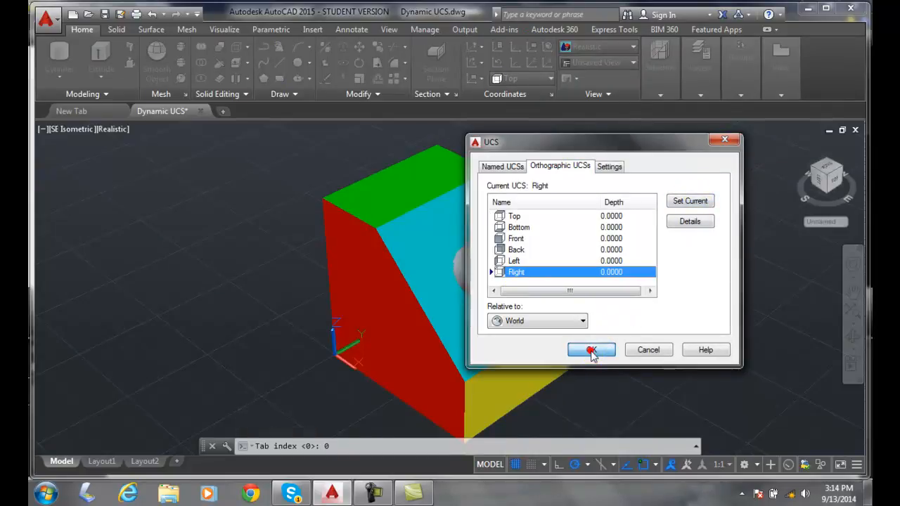
click(591, 349)
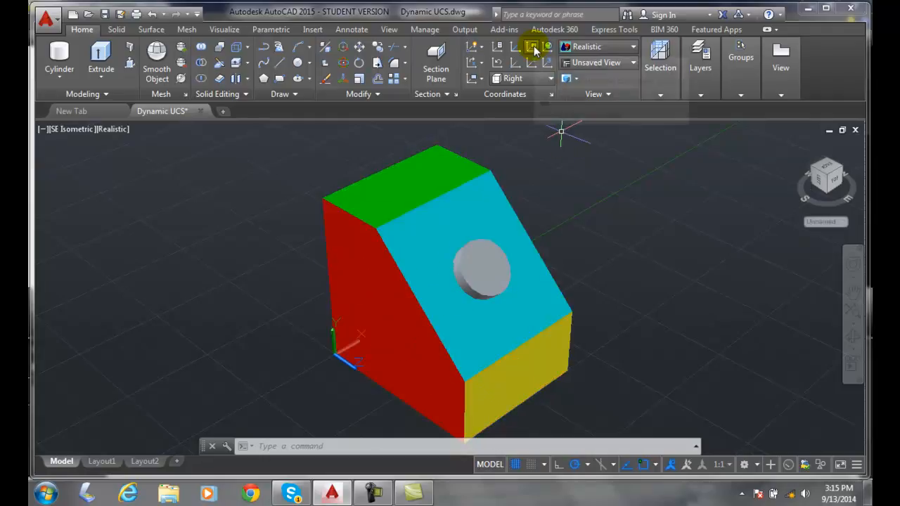
Step: Switch the current UCS from Right back to the Top orthographic preset in the UCS Manager
click(533, 46)
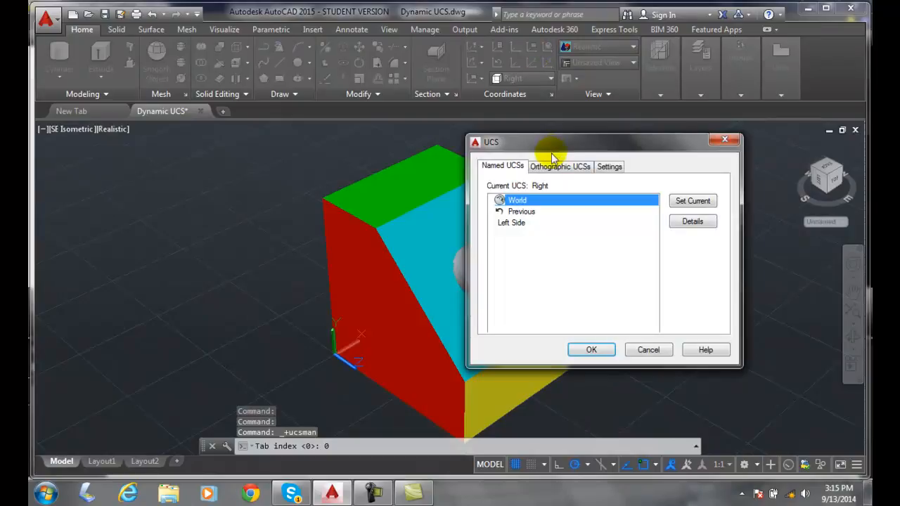
click(560, 166)
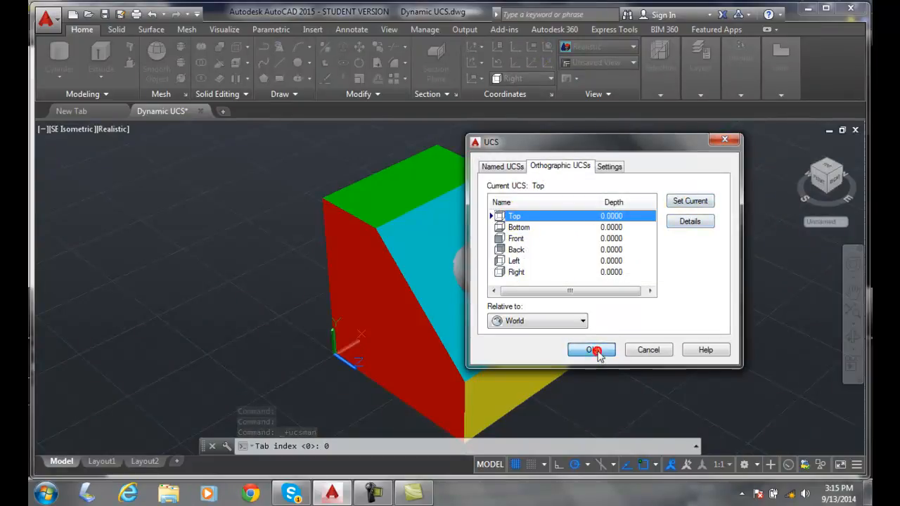
click(590, 349)
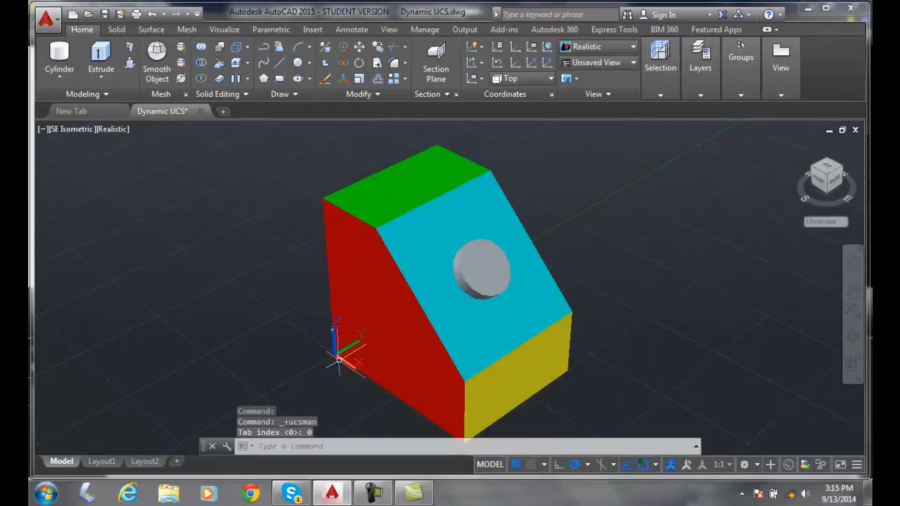